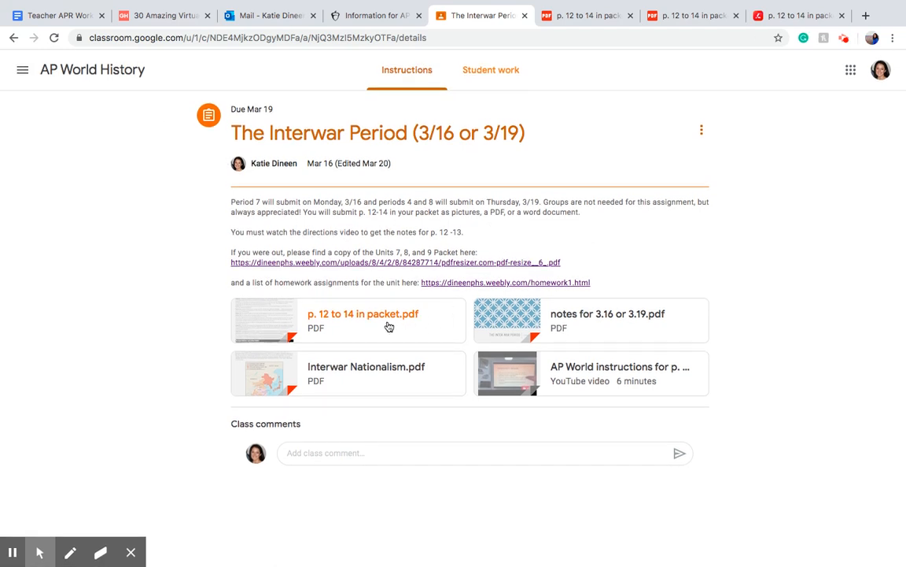
pyautogui.moveTo(374, 329)
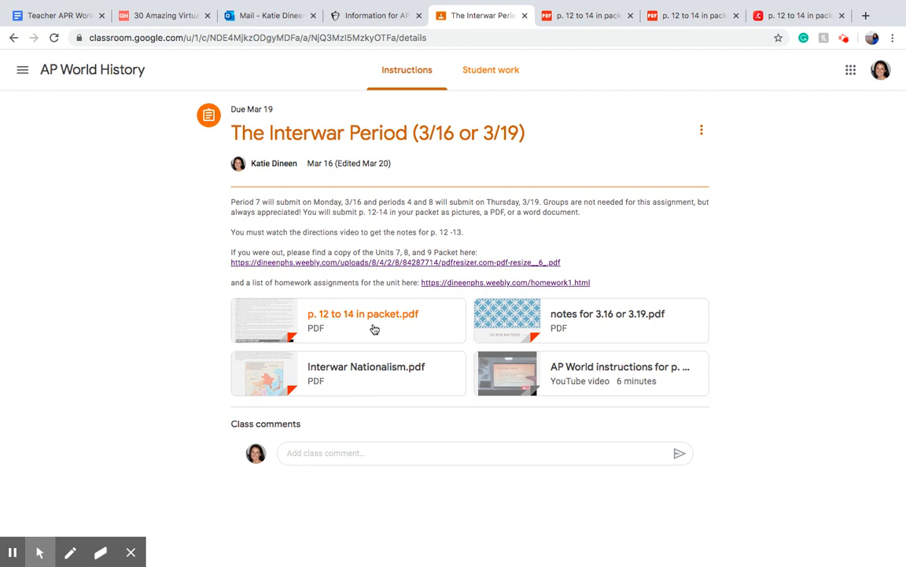
pyautogui.moveTo(368, 343)
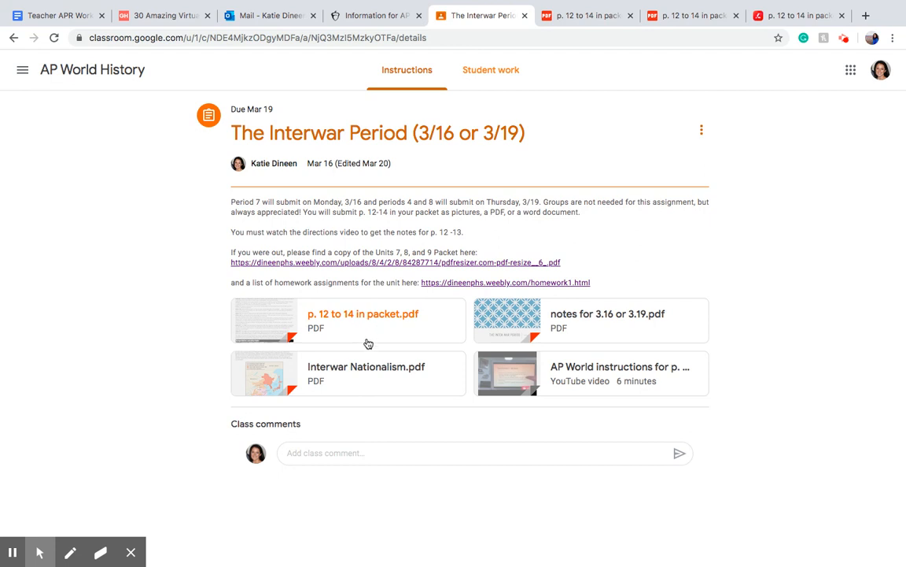
pyautogui.moveTo(368, 322)
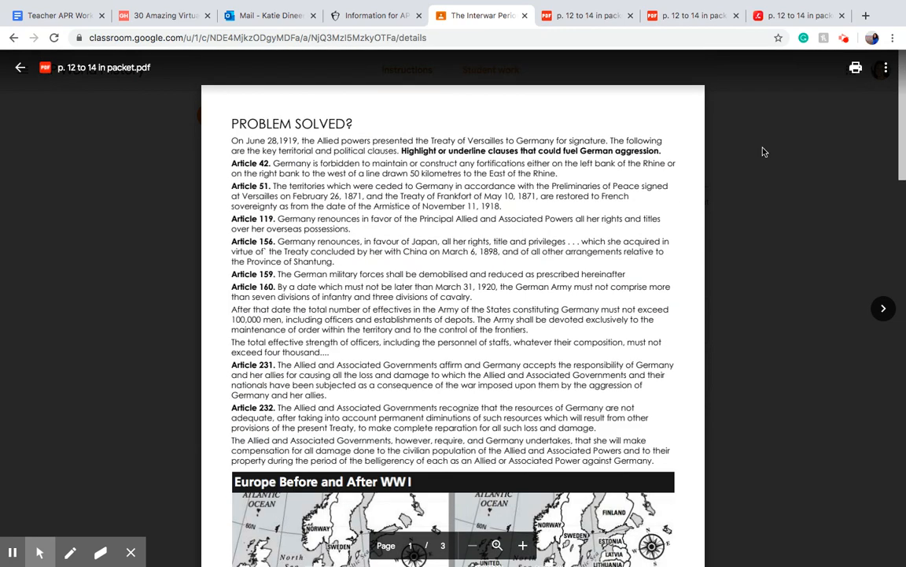
# Step: Open the previewed packet PDF in a new Google Drive window from its options menu
pyautogui.click(885, 68)
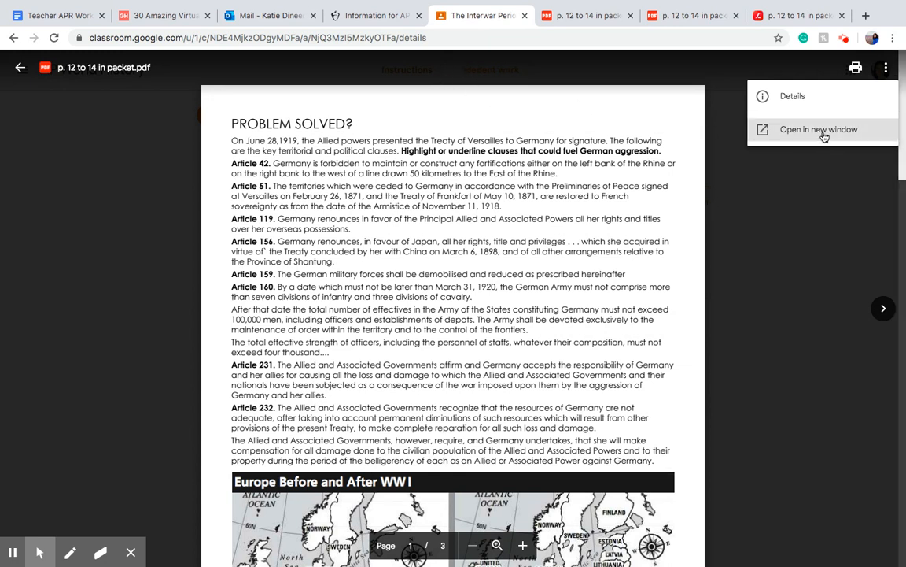
pyautogui.click(819, 129)
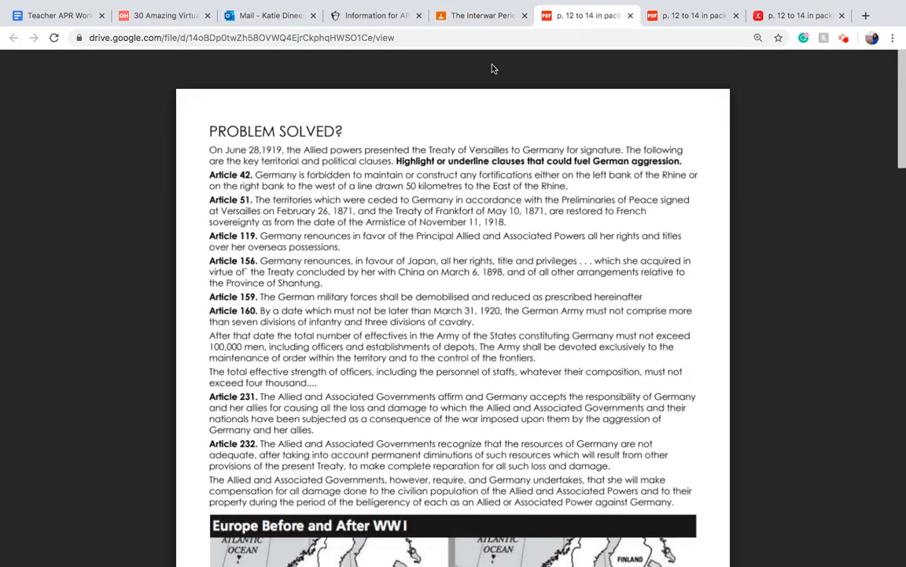
# Step: Show the 'Open with' app list (DocHub, Google Docs, Lumin PDF) for the packet
pyautogui.click(444, 69)
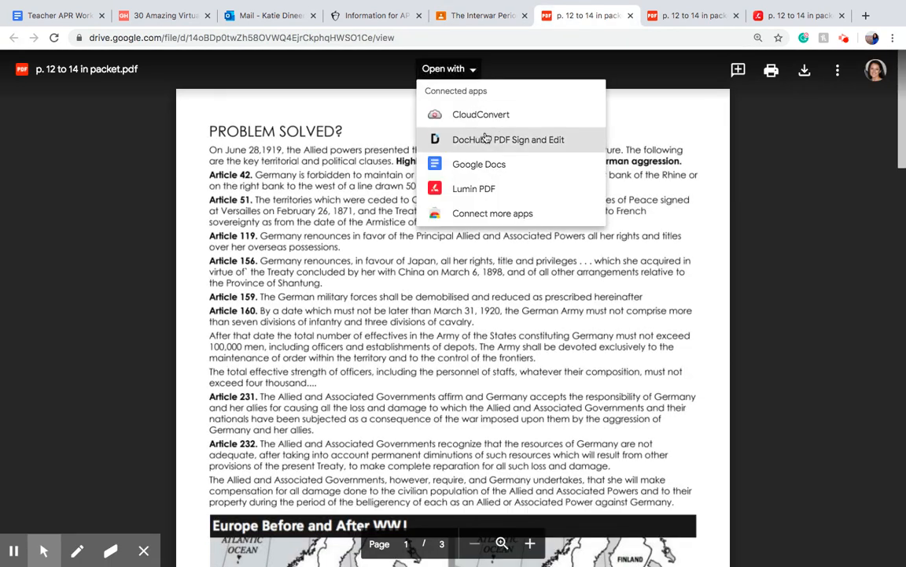
pyautogui.moveTo(507, 188)
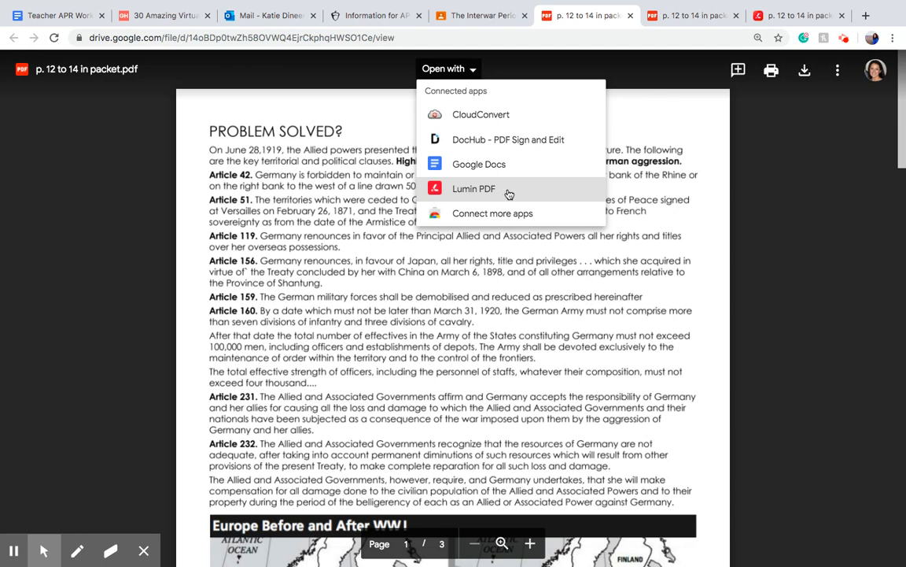
# Step: Choose Lumin PDF from the Open with list and load the packet in its viewer
pyautogui.click(474, 188)
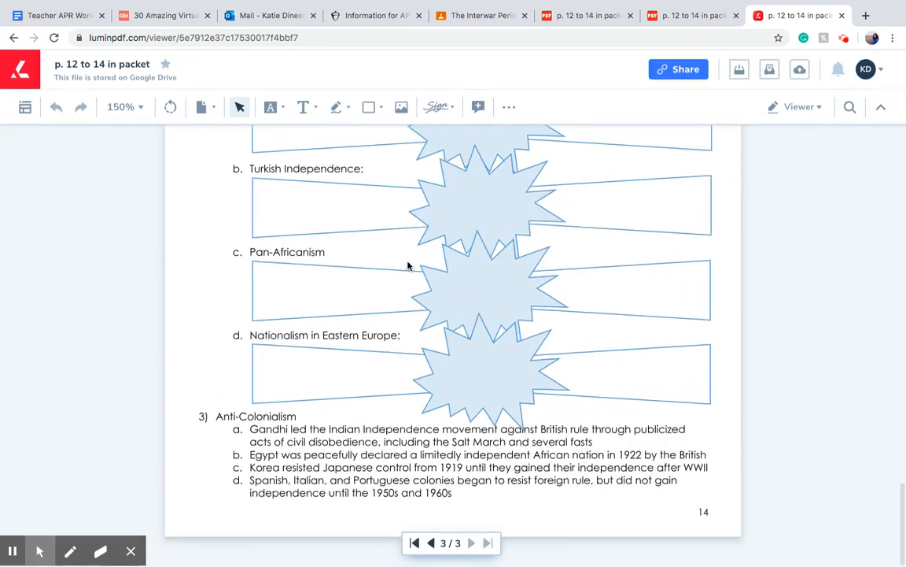
pyautogui.click(430, 543)
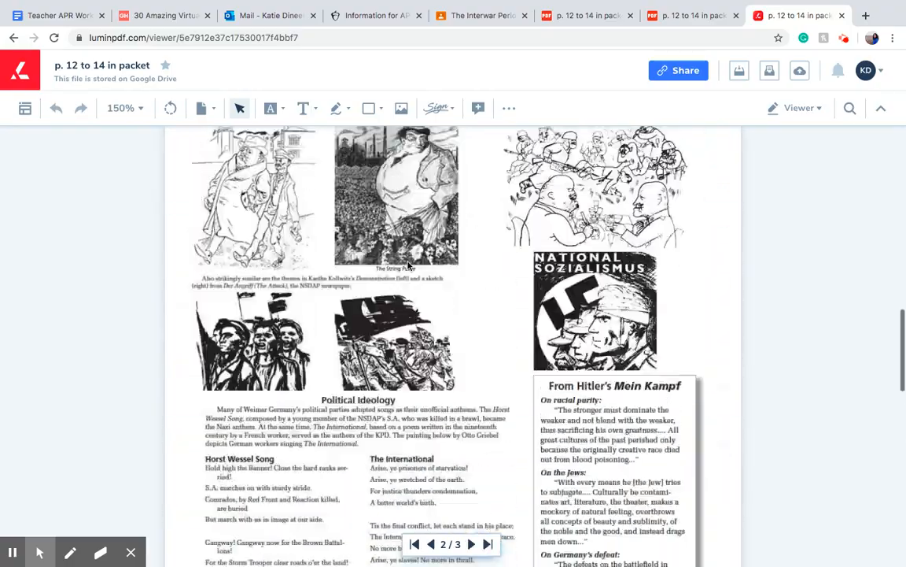